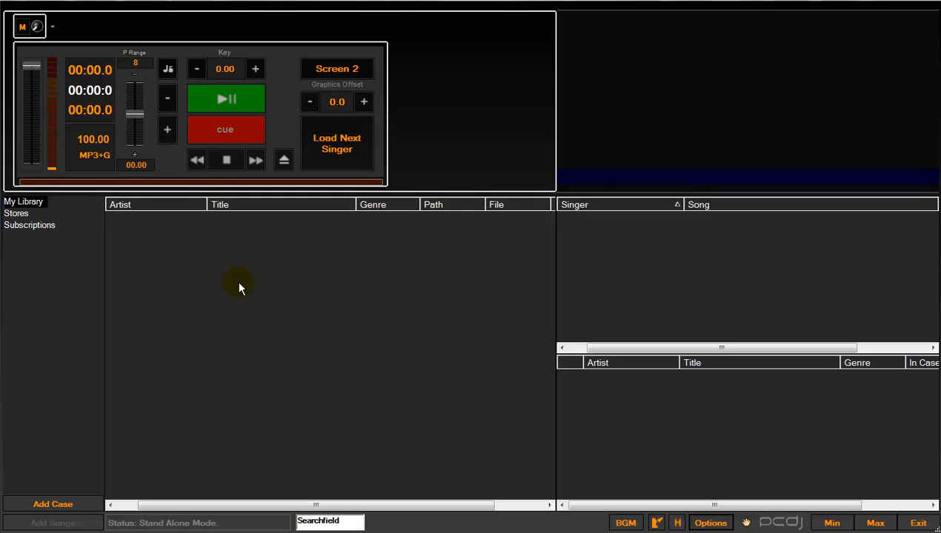
mouse_move(251, 297)
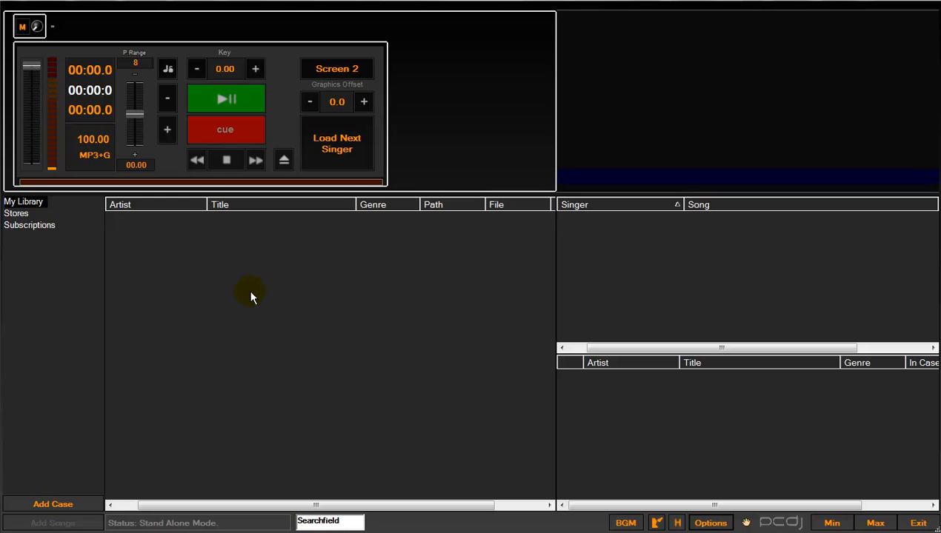
mouse_move(267, 314)
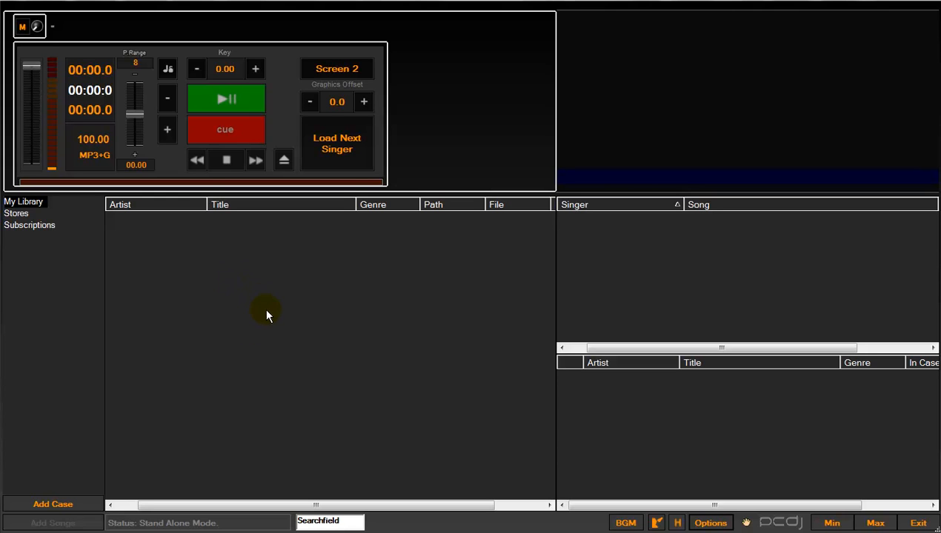
mouse_move(249, 332)
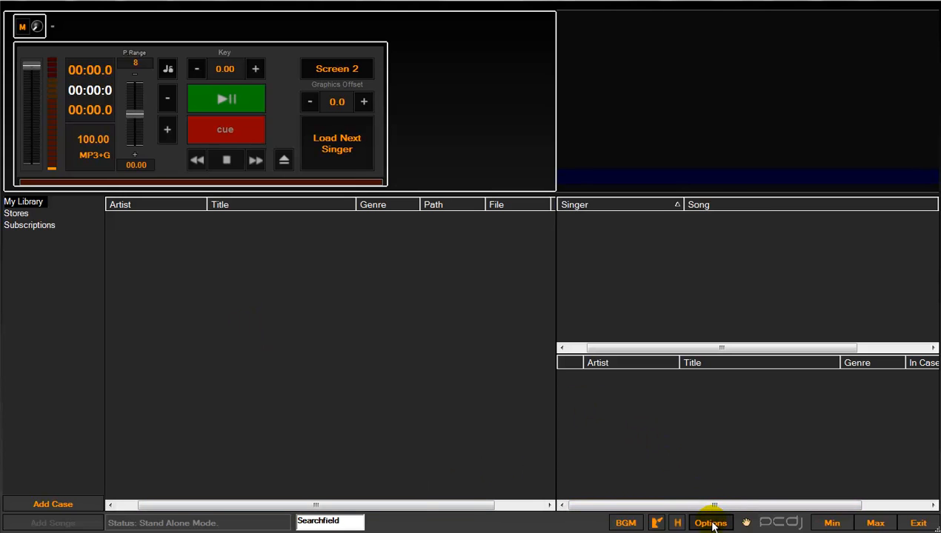
Bring up the Karaoke Cloud Pro subscription settings from the bottom-bar Options button.
click(713, 521)
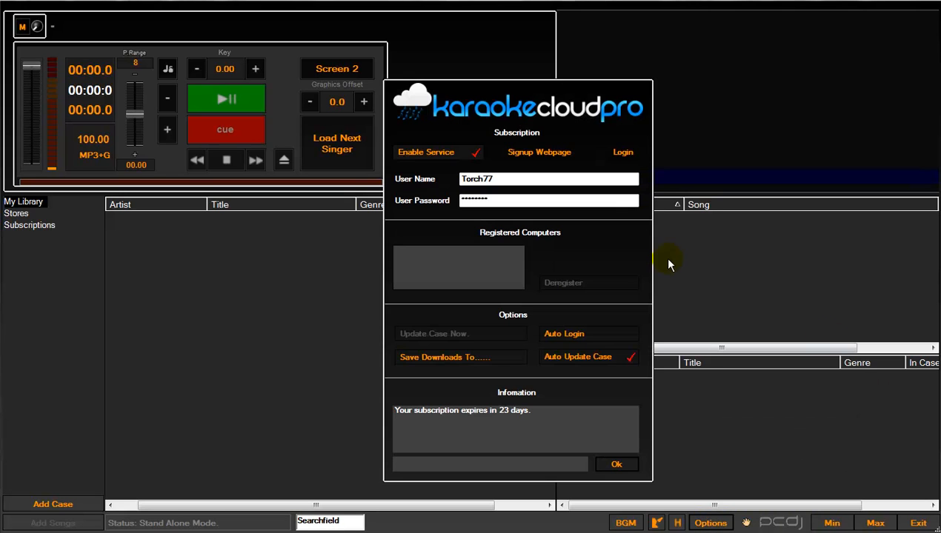
mouse_move(460, 147)
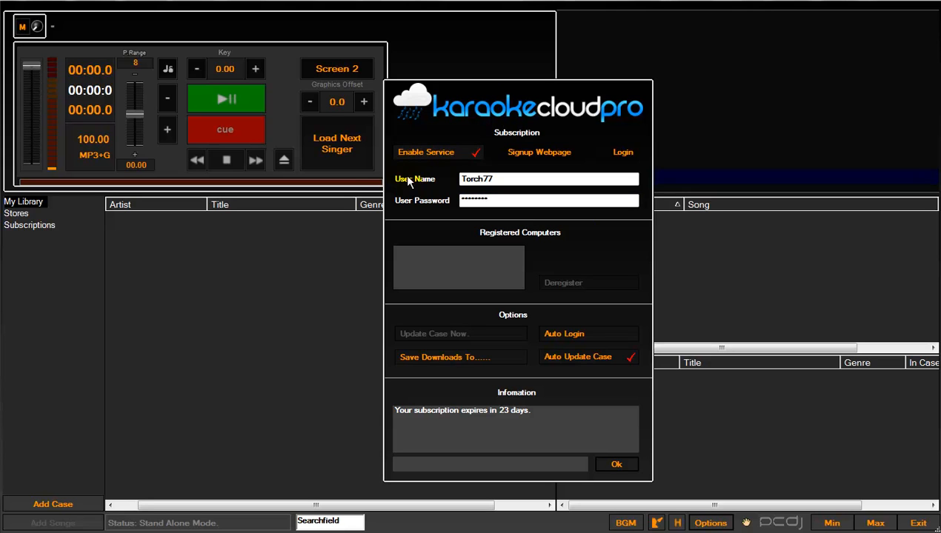
mouse_move(477, 110)
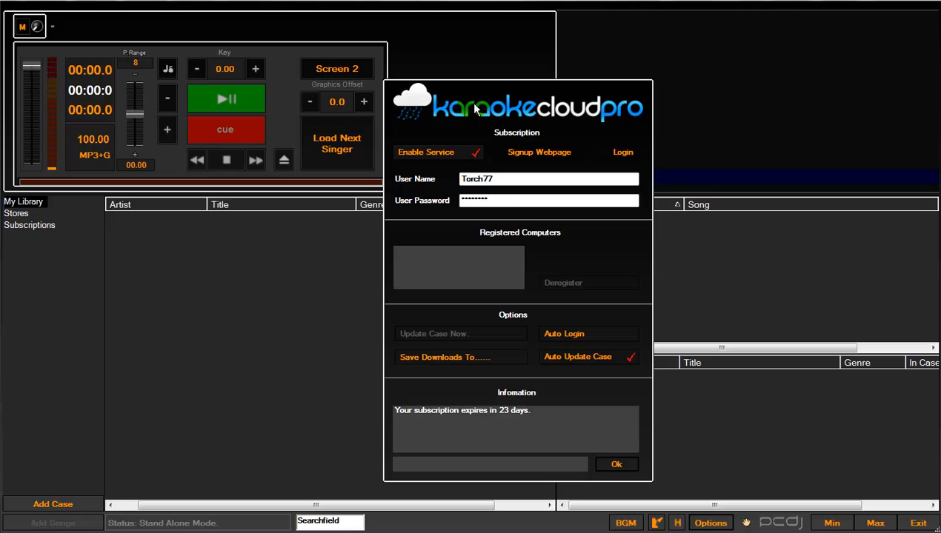
mouse_move(589, 180)
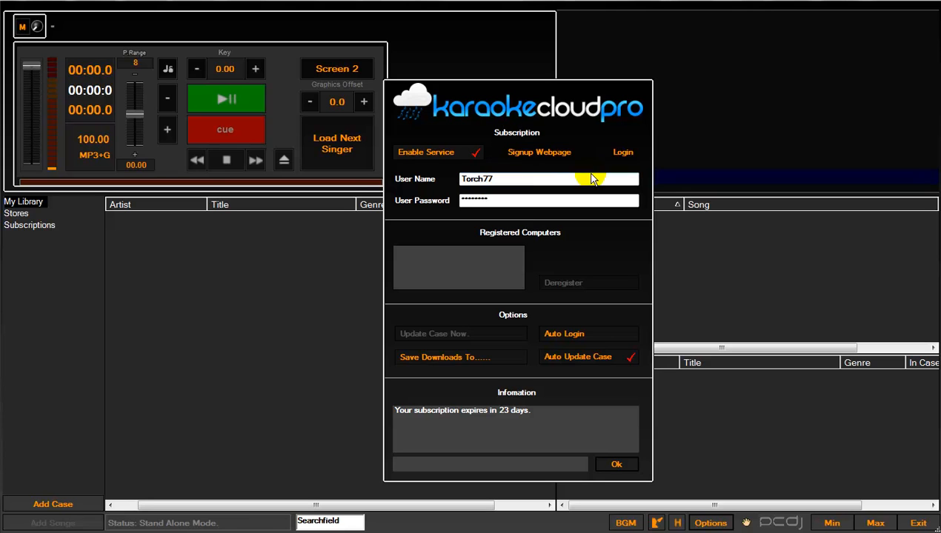
Log in to Karaoke Cloud Pro so three registered computers are listed, then close the window with Ok.
click(622, 151)
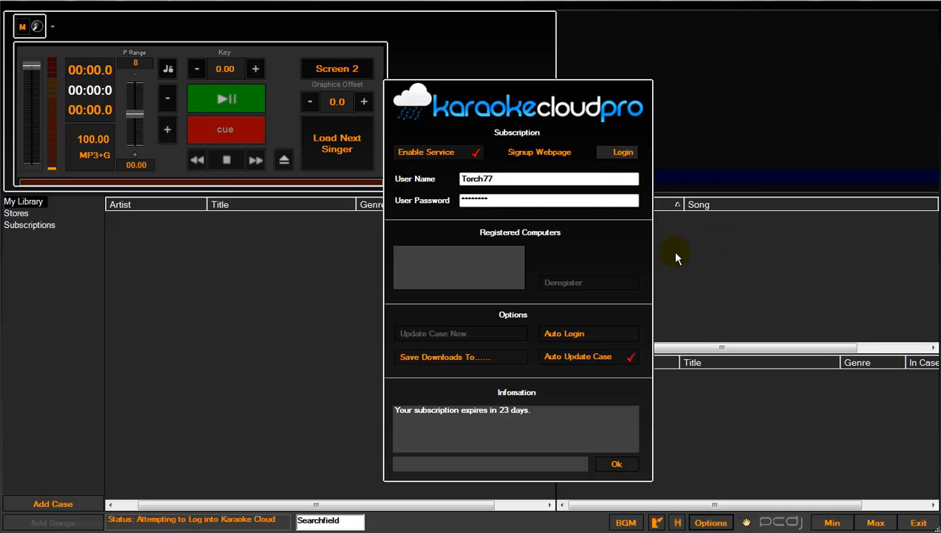
mouse_move(640, 246)
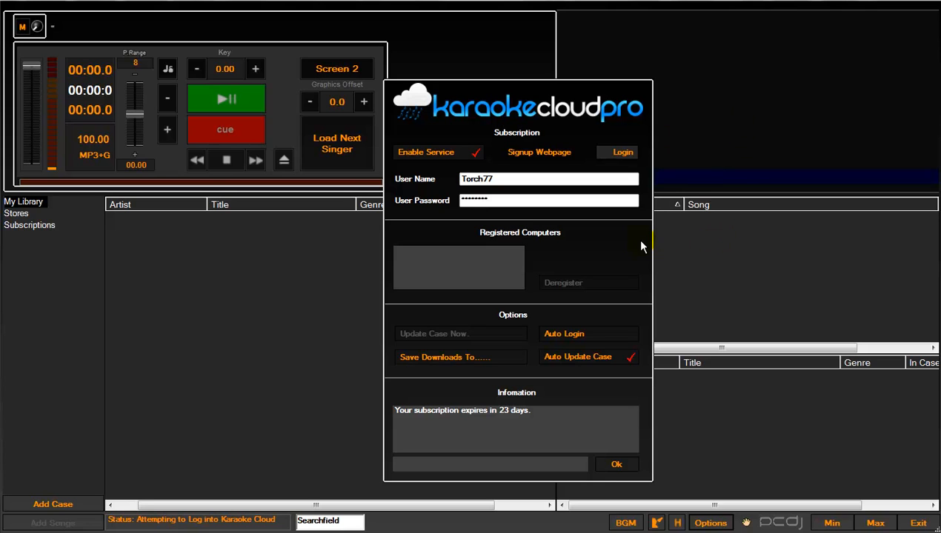
mouse_move(634, 246)
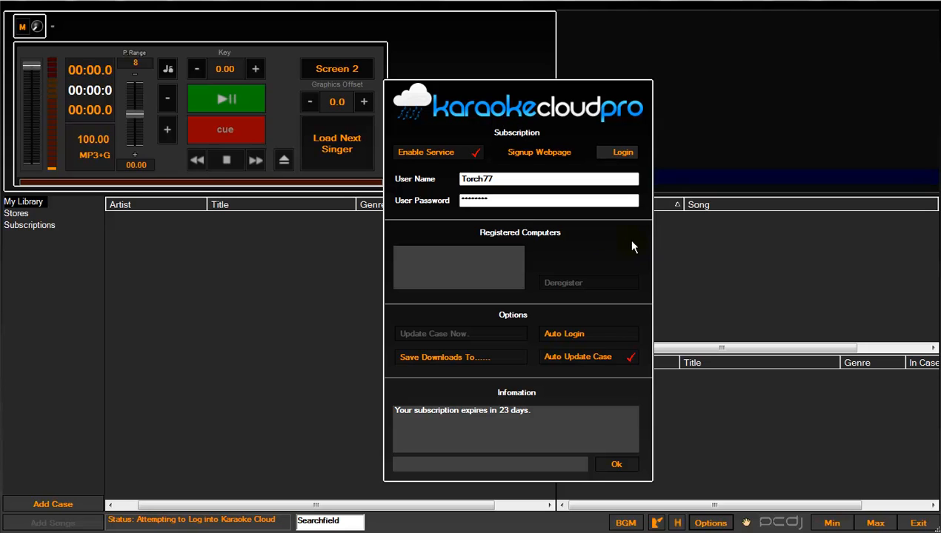
click(616, 151)
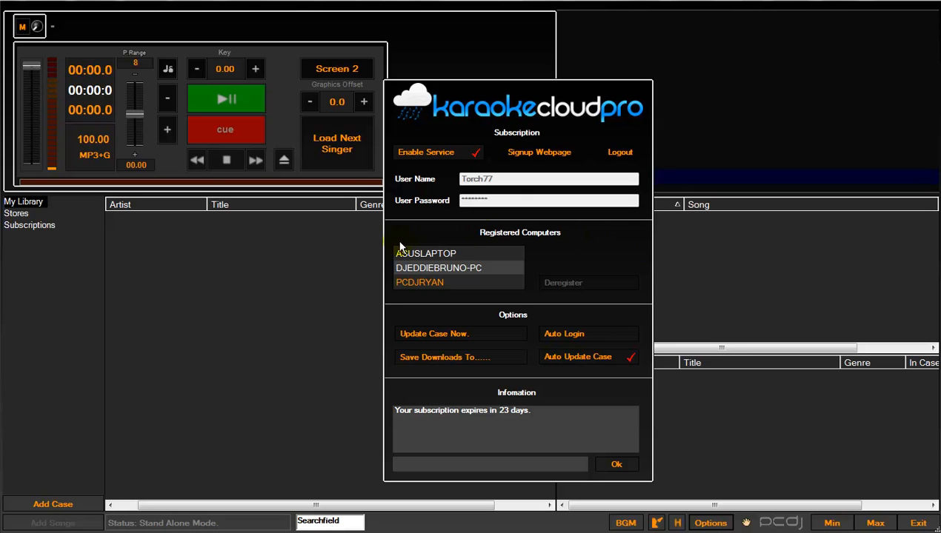
mouse_move(548, 240)
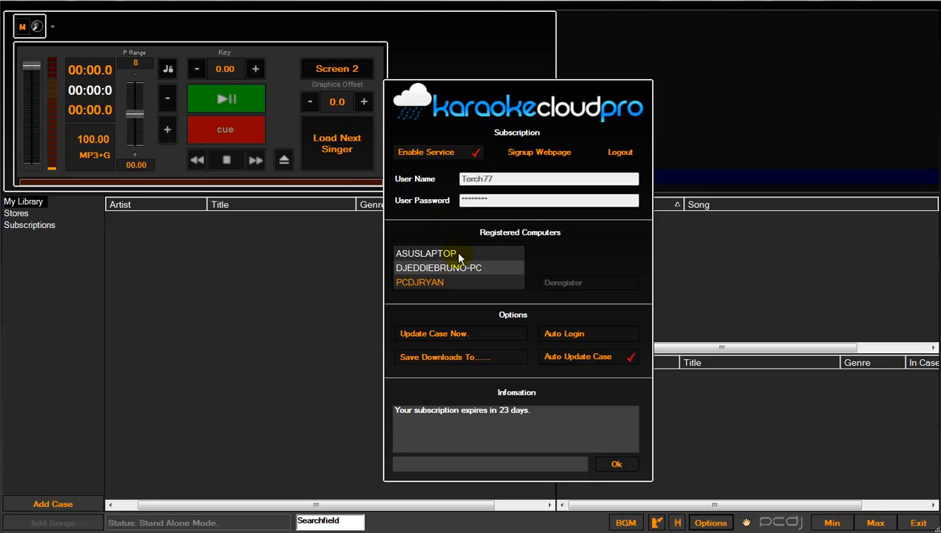
mouse_move(428, 258)
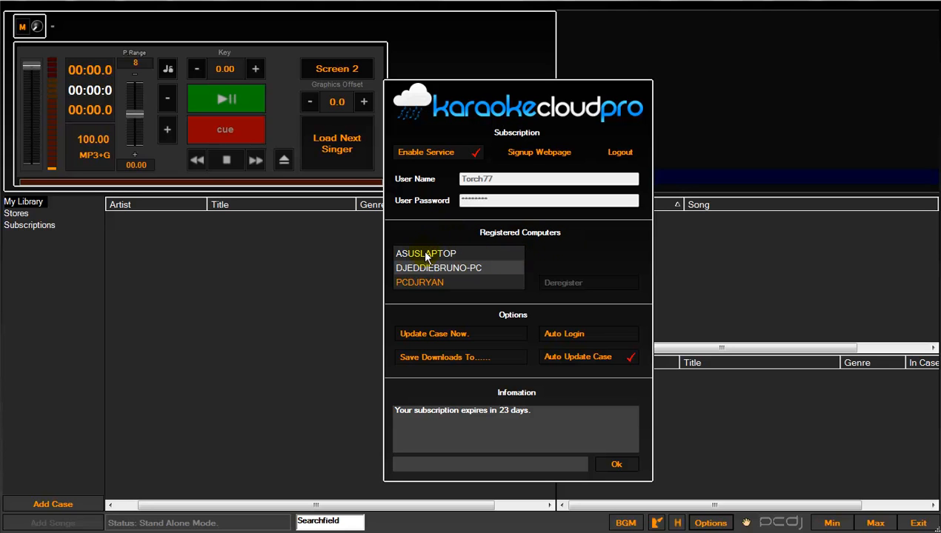
click(616, 465)
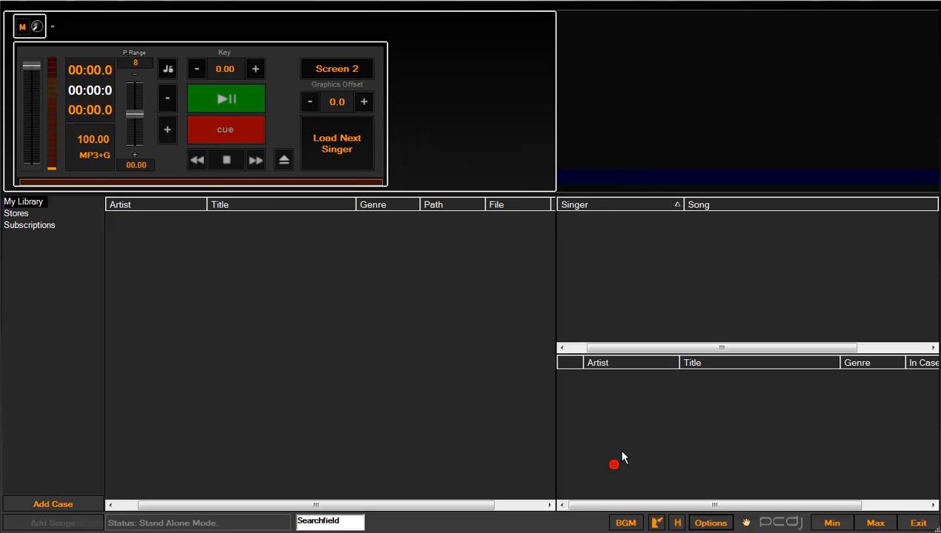
mouse_move(64, 347)
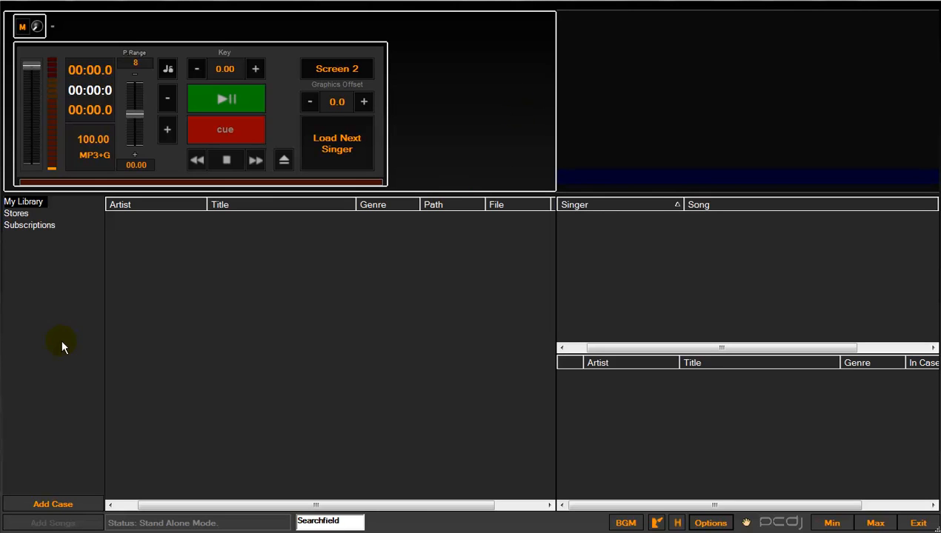
Expand Subscriptions and load the Karaoke Cloud Pro catalog songs into the library list.
click(29, 225)
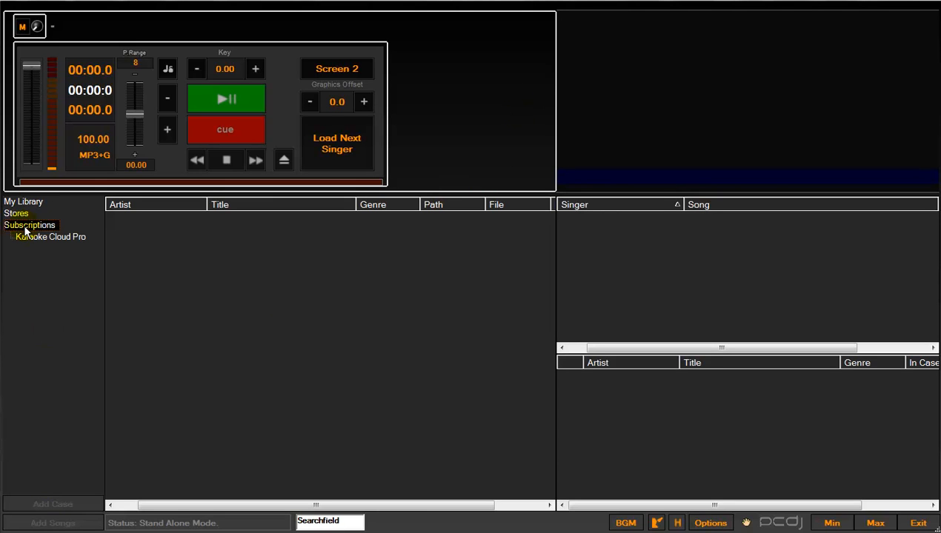
click(29, 226)
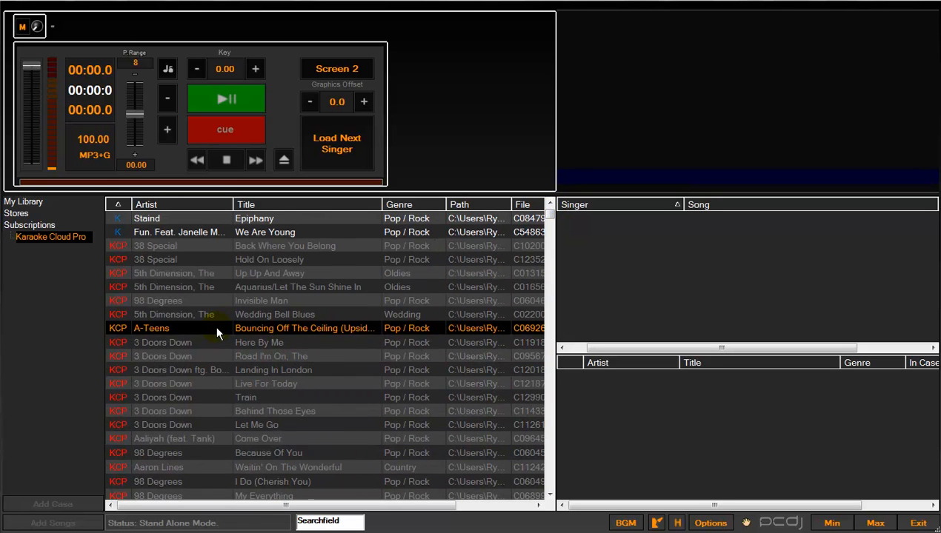
Bring up the catalog song options to sort KCP tracks so new songs come first.
right_click(199, 329)
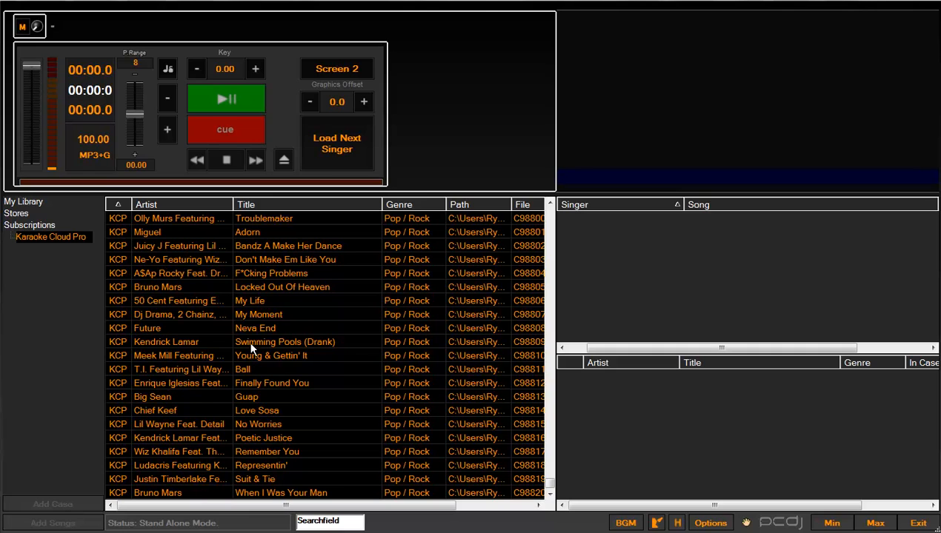
mouse_move(284, 353)
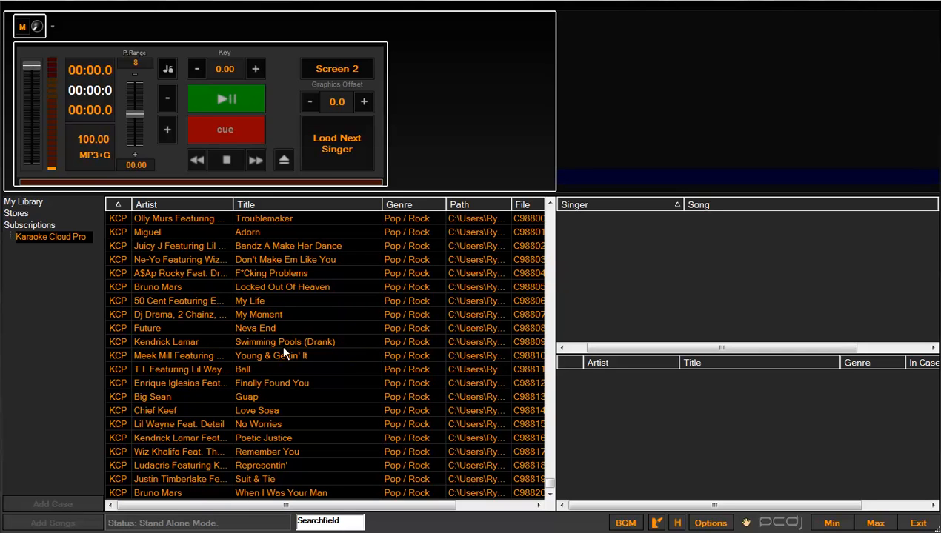
mouse_move(260, 317)
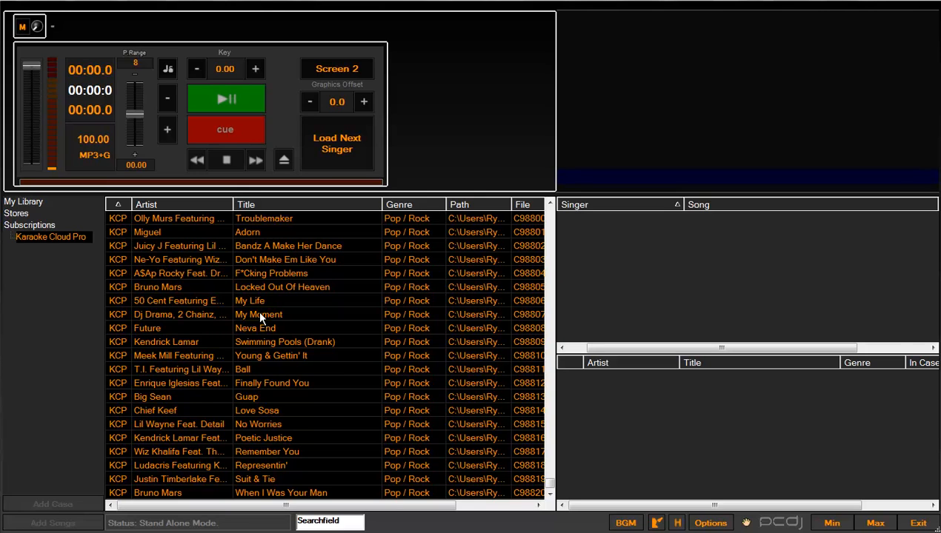
Send the selected new Karaoke Cloud Pro songs to Retrieve Track(s) so the first starts buffering.
right_click(258, 314)
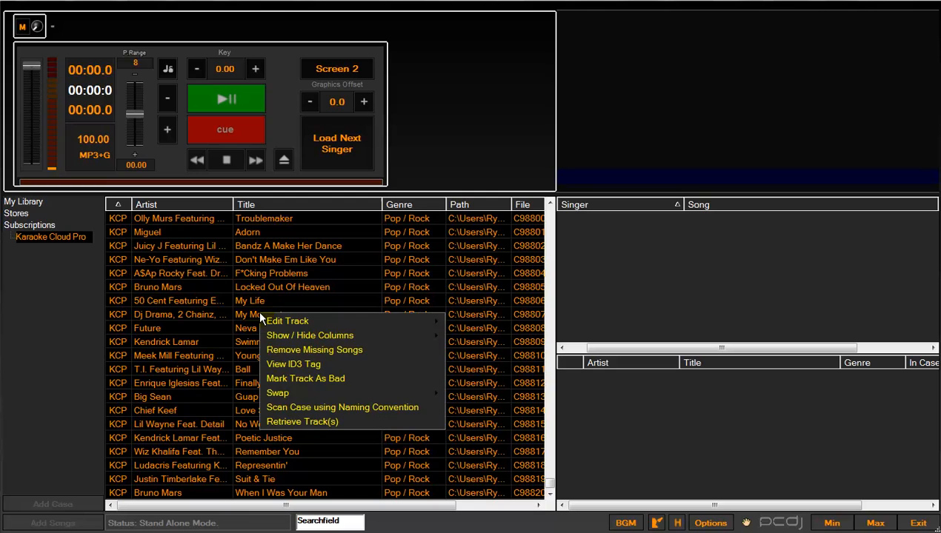
click(267, 423)
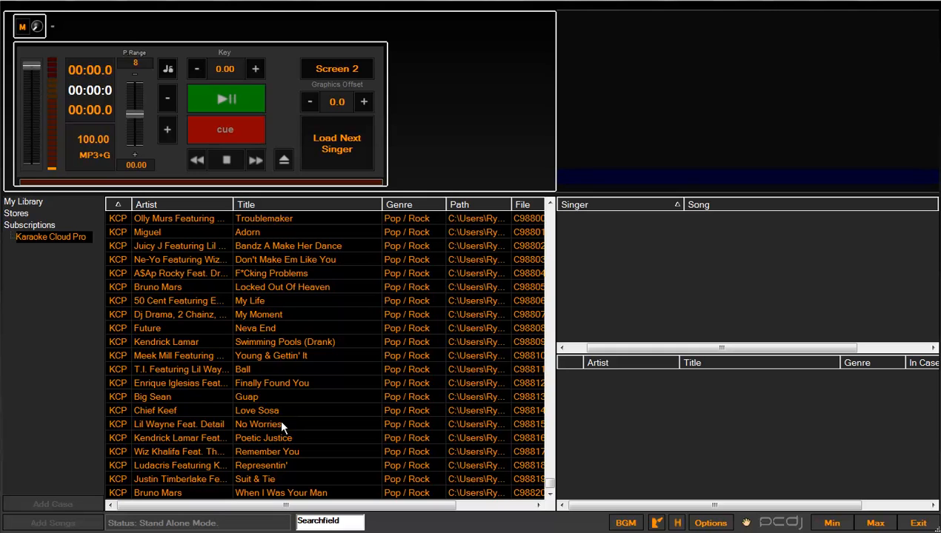
mouse_move(269, 425)
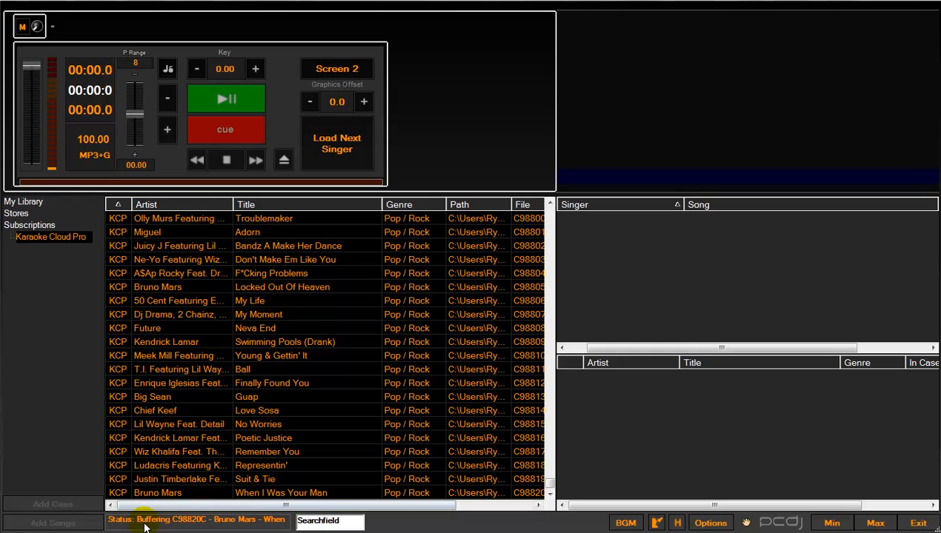
mouse_move(140, 526)
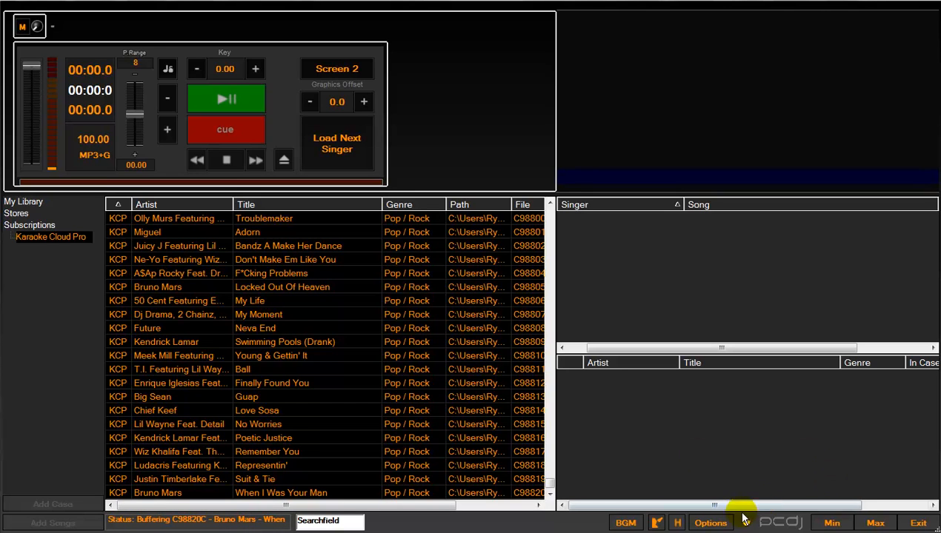
Reopen Karaoke Cloud Pro, clear the queue of tracks waiting to stream, and close with Ok.
click(711, 523)
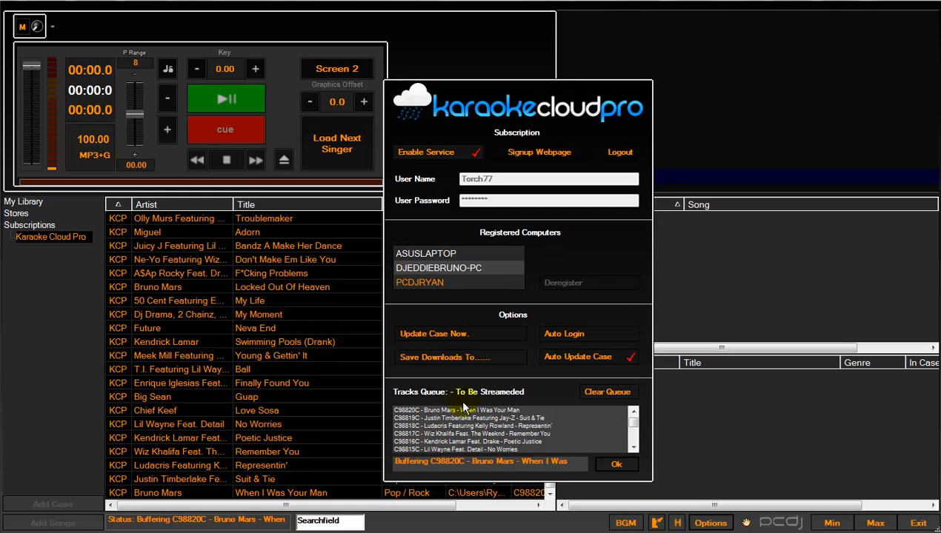
mouse_move(475, 418)
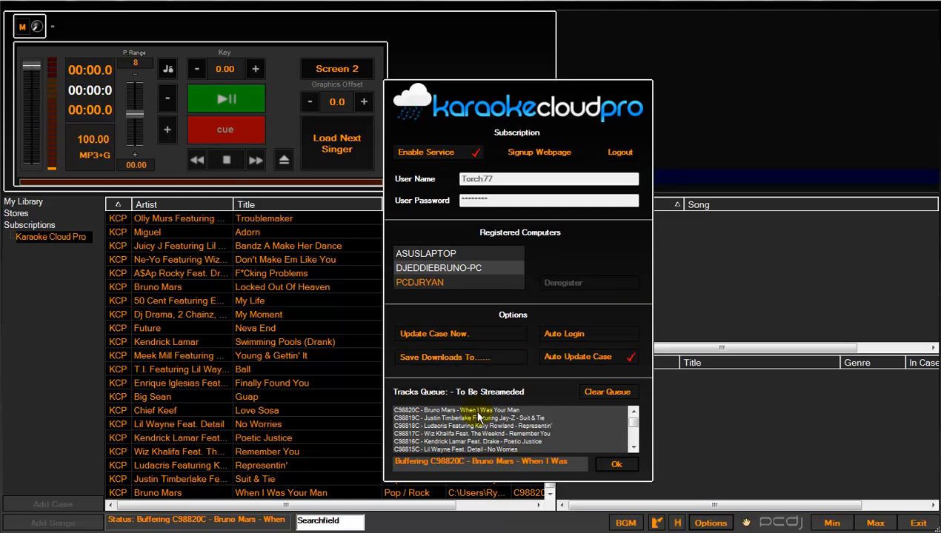
click(608, 391)
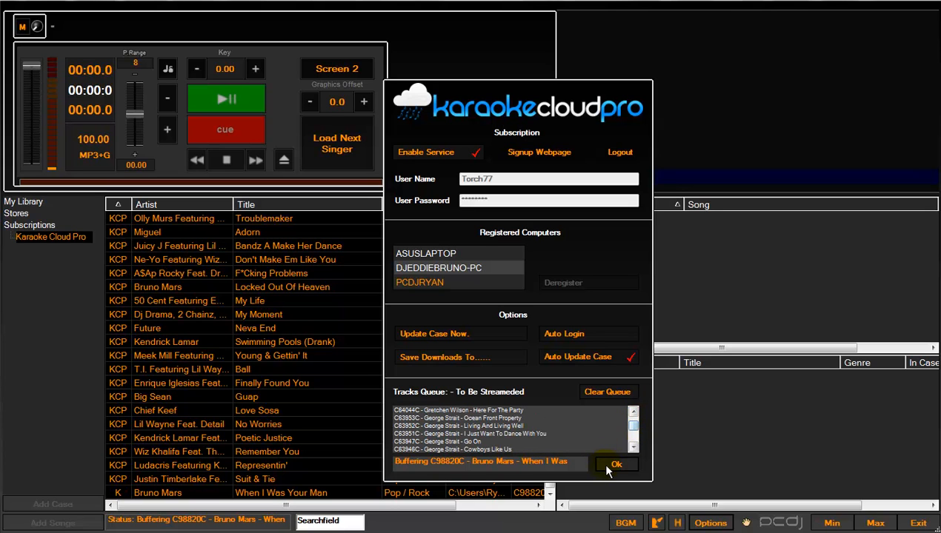
click(619, 465)
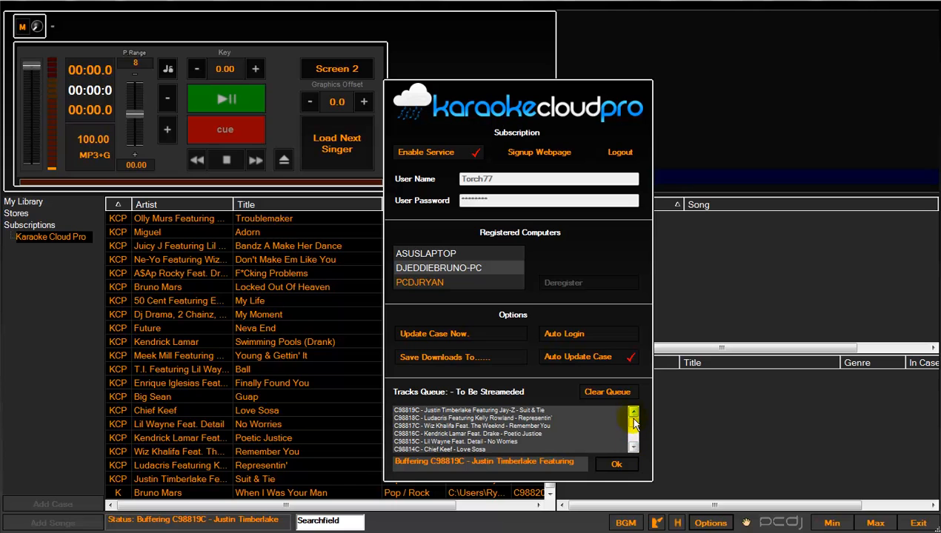
click(634, 413)
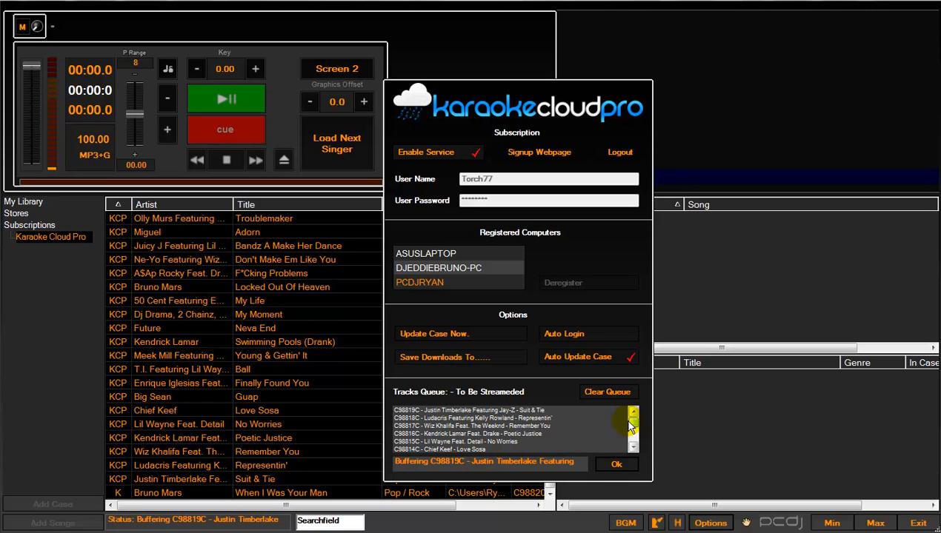
mouse_move(617, 394)
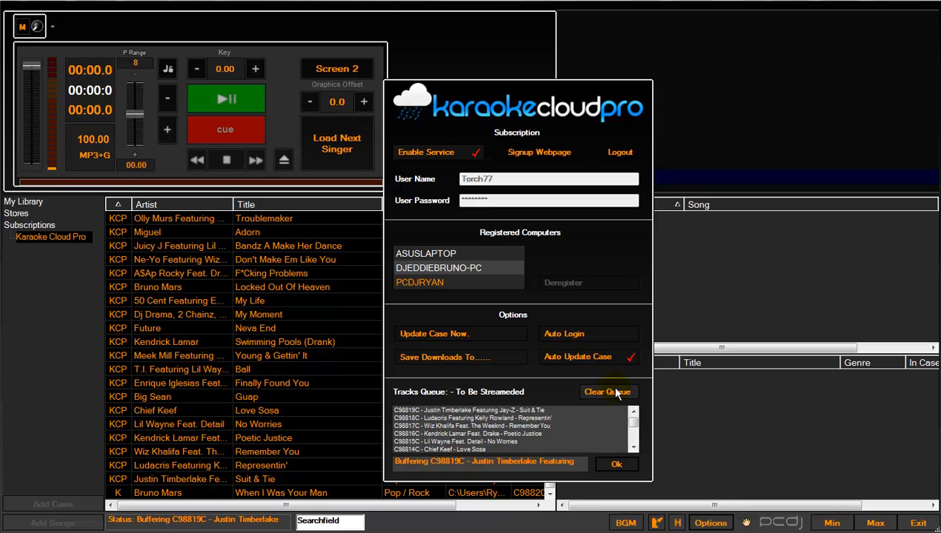
mouse_move(616, 394)
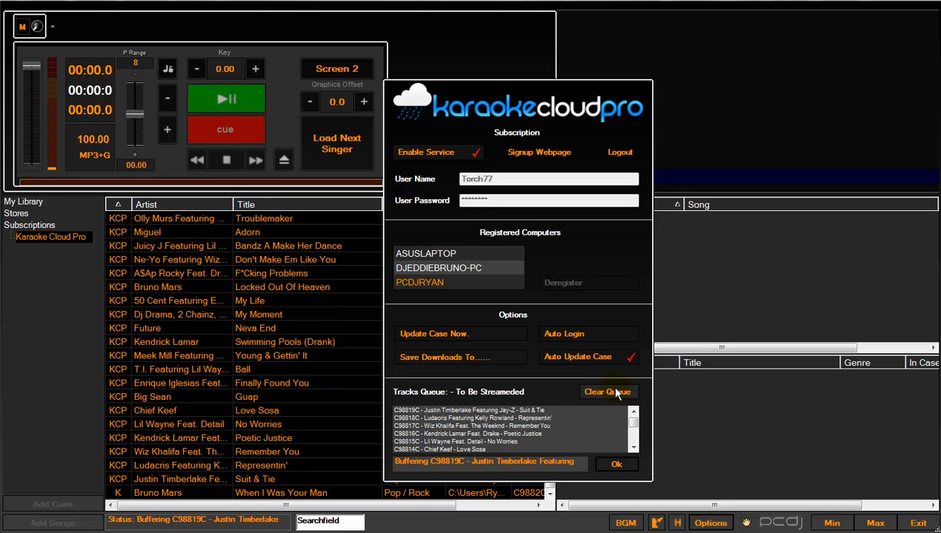
click(607, 391)
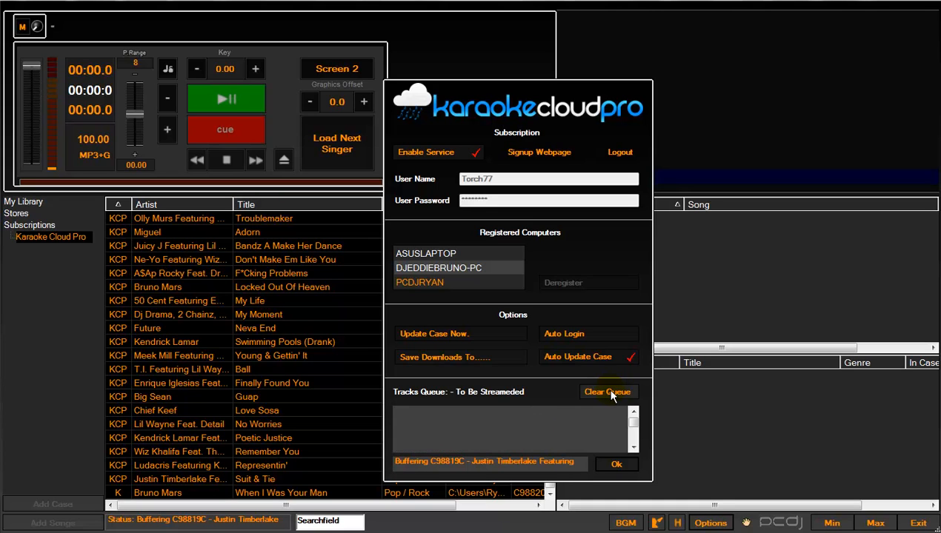
click(613, 464)
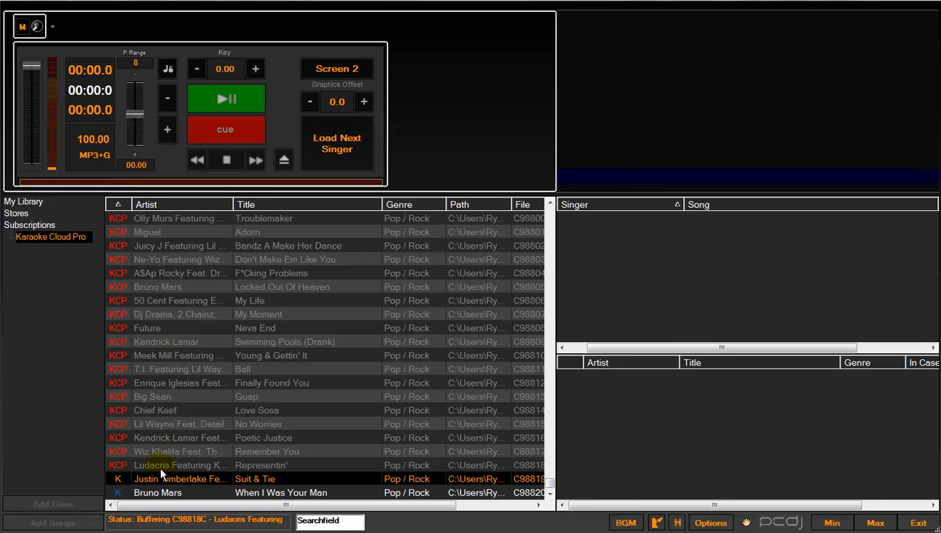
mouse_move(214, 412)
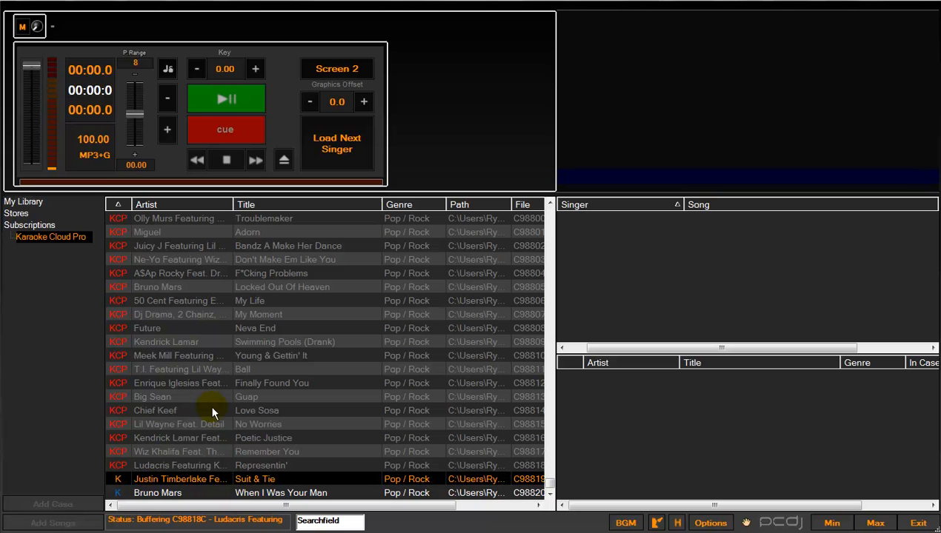
click(717, 523)
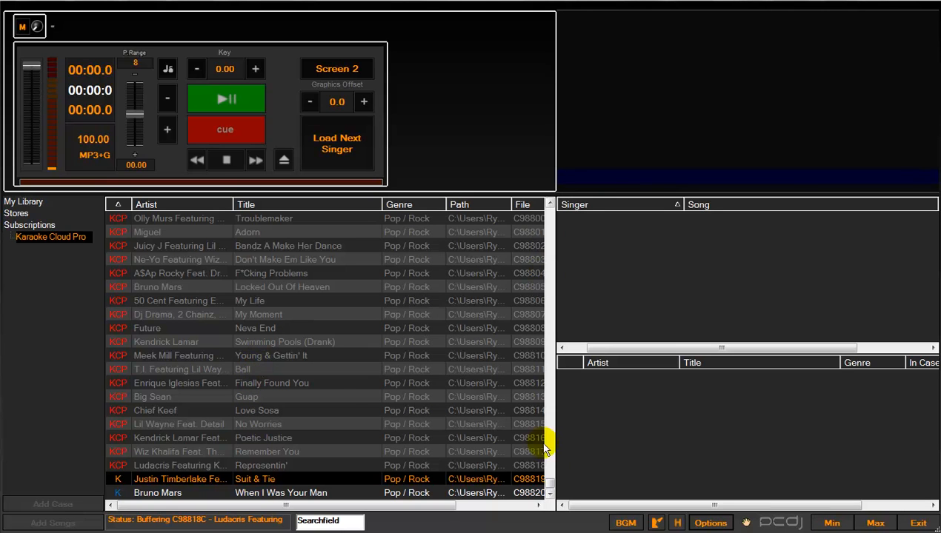
mouse_move(308, 251)
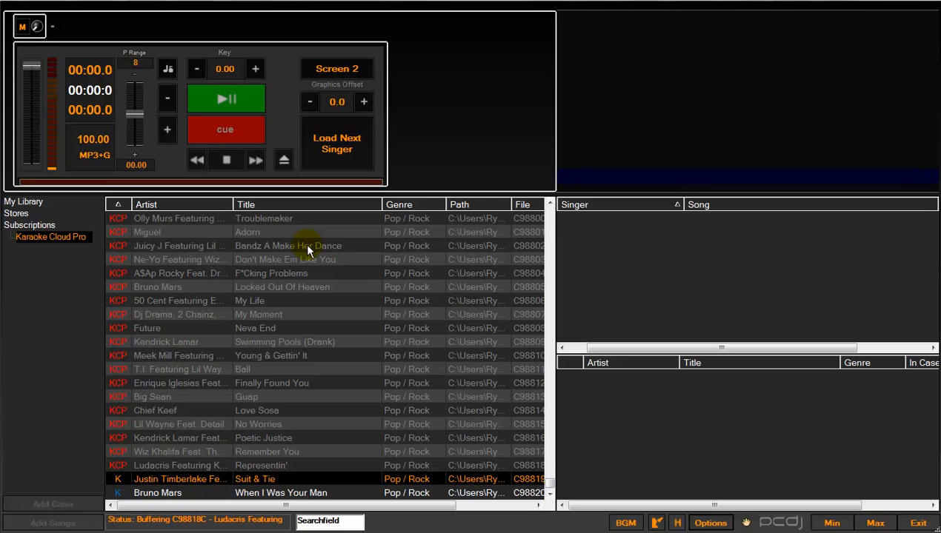
mouse_move(193, 246)
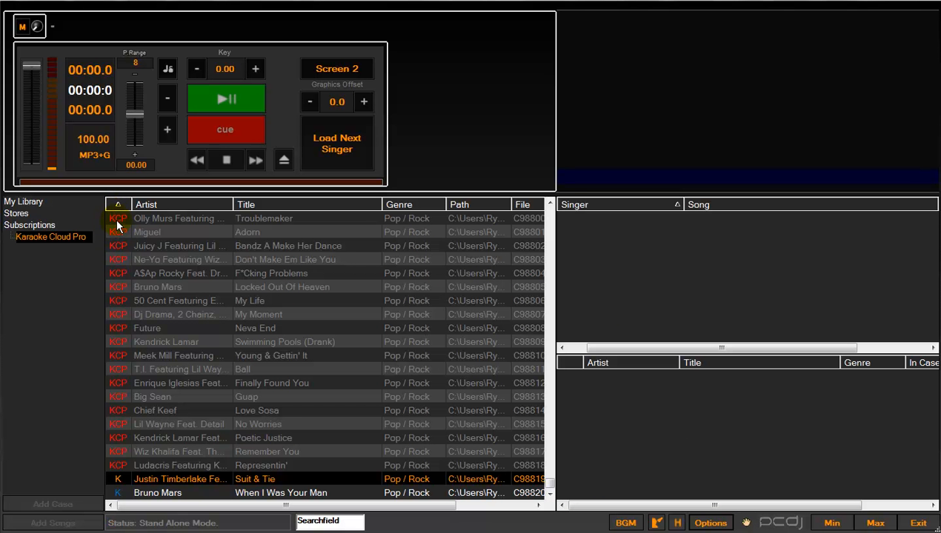
mouse_move(118, 264)
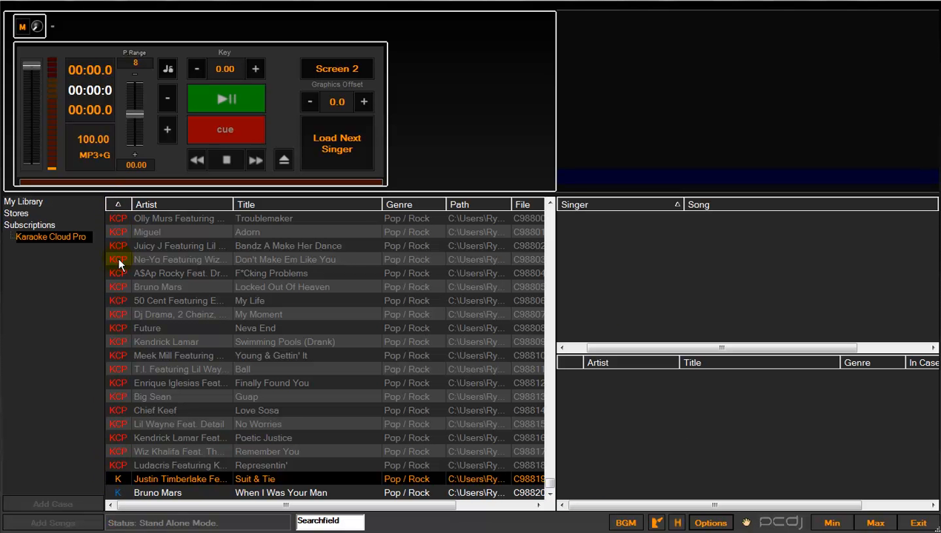
mouse_move(116, 206)
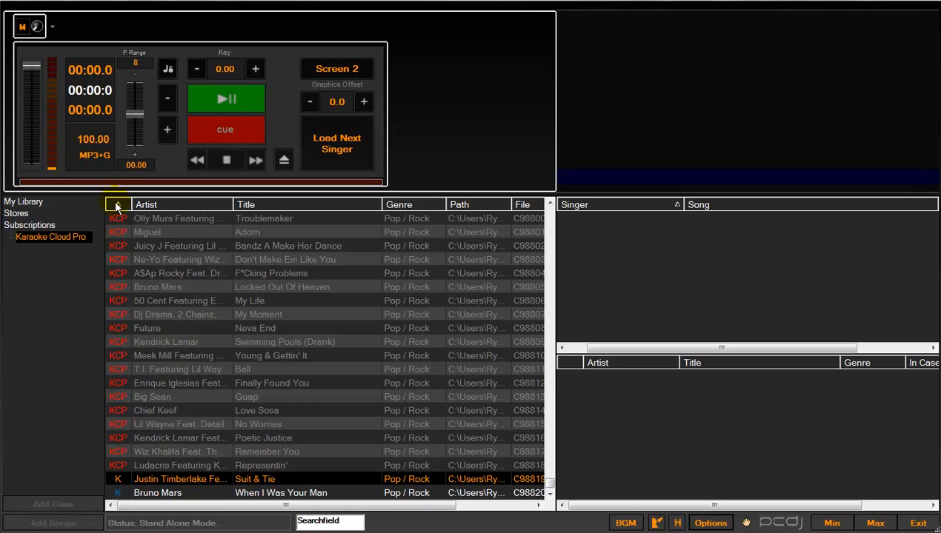
Sort by source type so K tracks precede KCP tracks, and select the first KCP song, Up And Away.
click(118, 205)
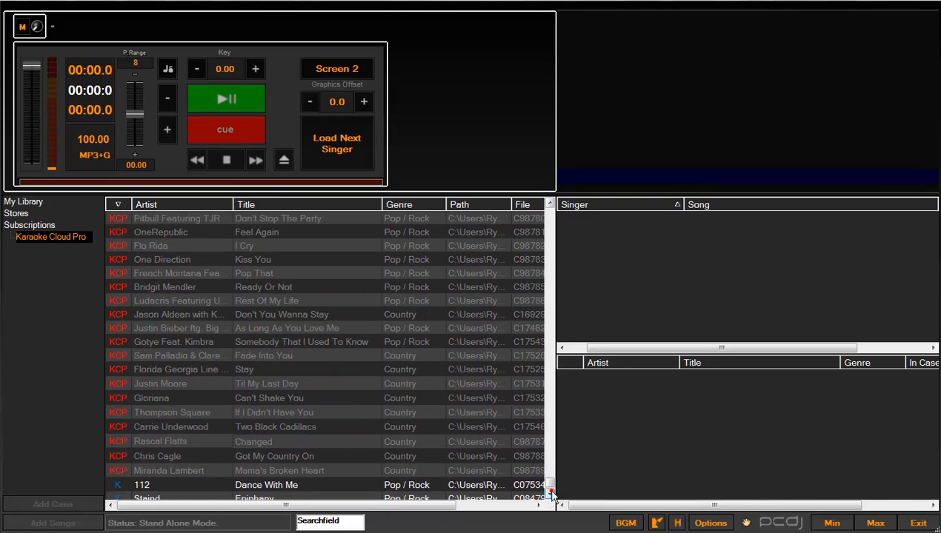
click(177, 465)
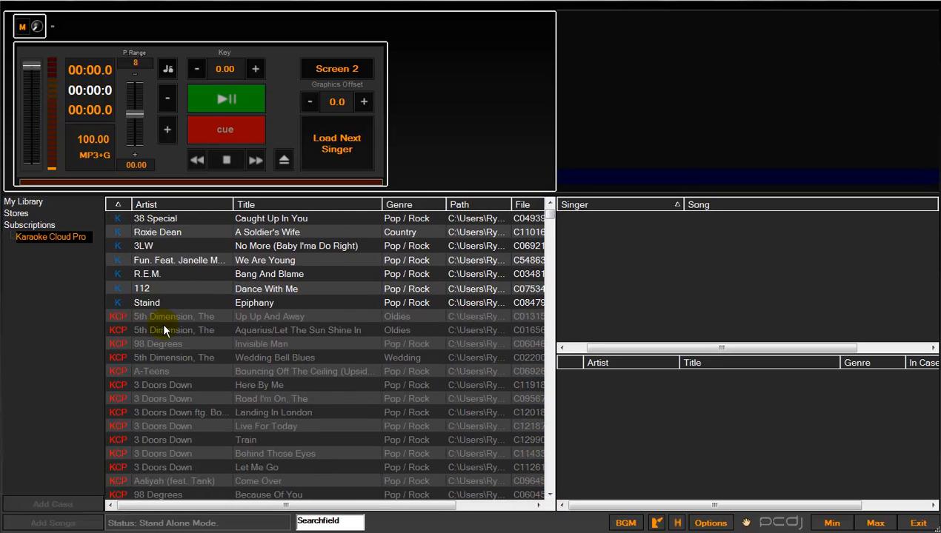
click(169, 314)
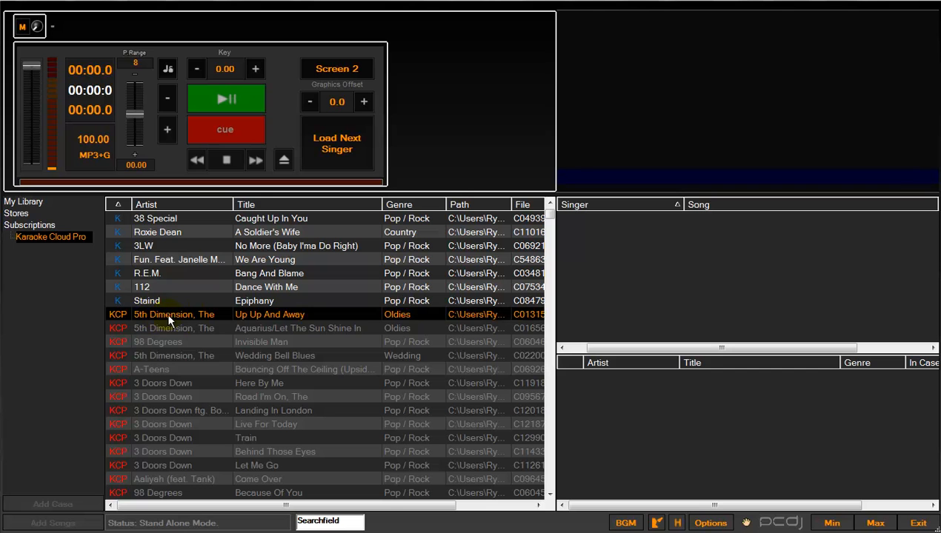
mouse_move(562, 231)
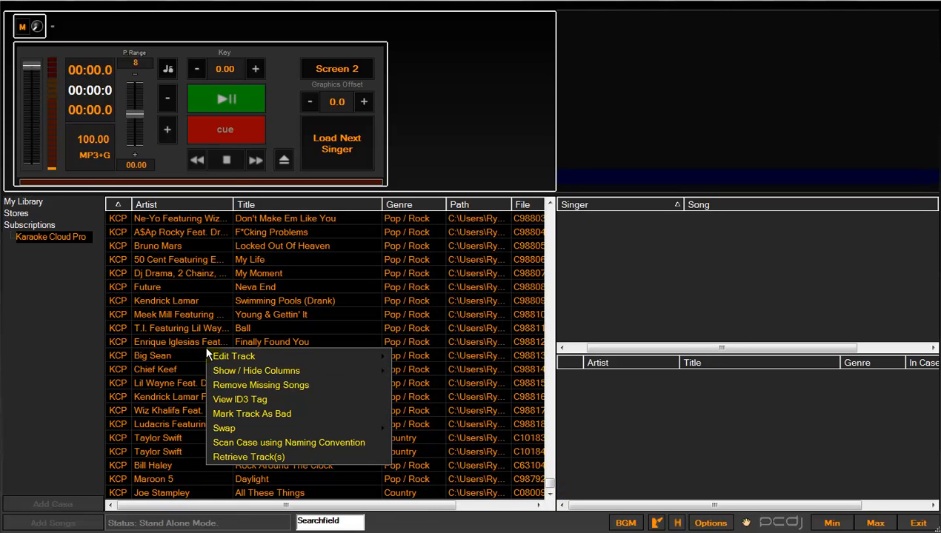
Select the My Moment song and reopen the Karaoke Cloud Pro subscription settings.
click(185, 314)
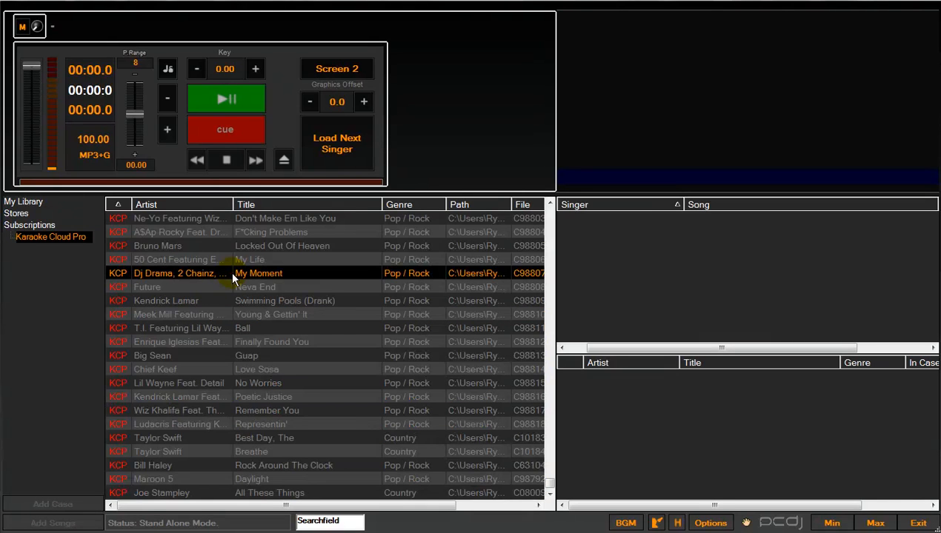
click(714, 523)
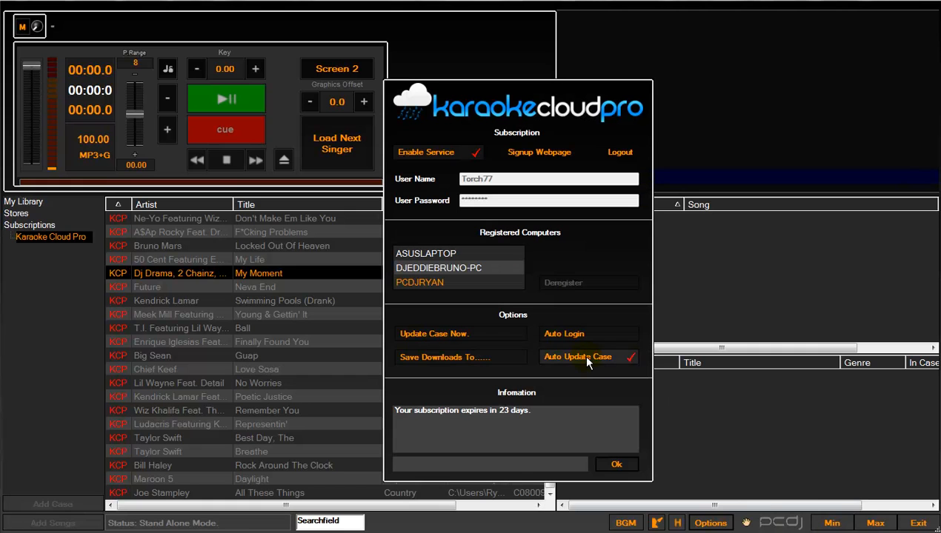
mouse_move(574, 338)
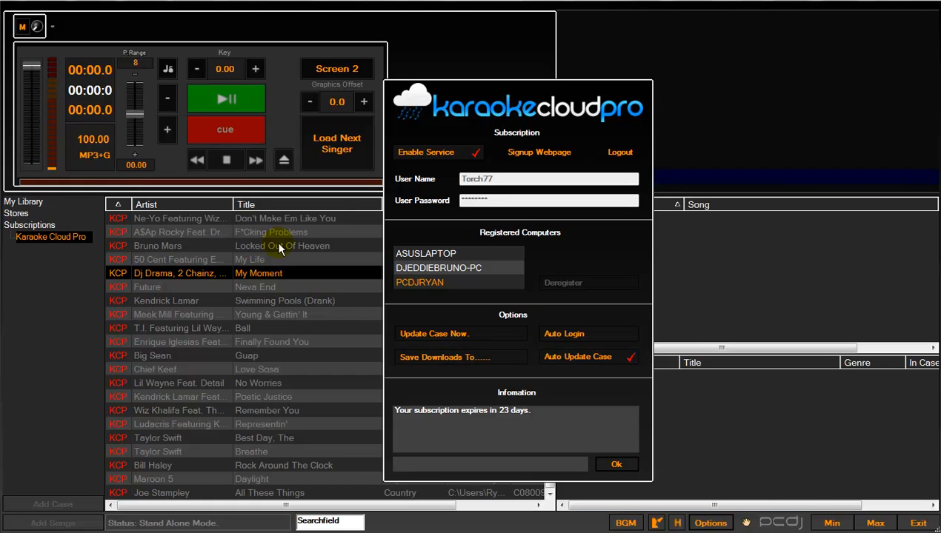
mouse_move(196, 237)
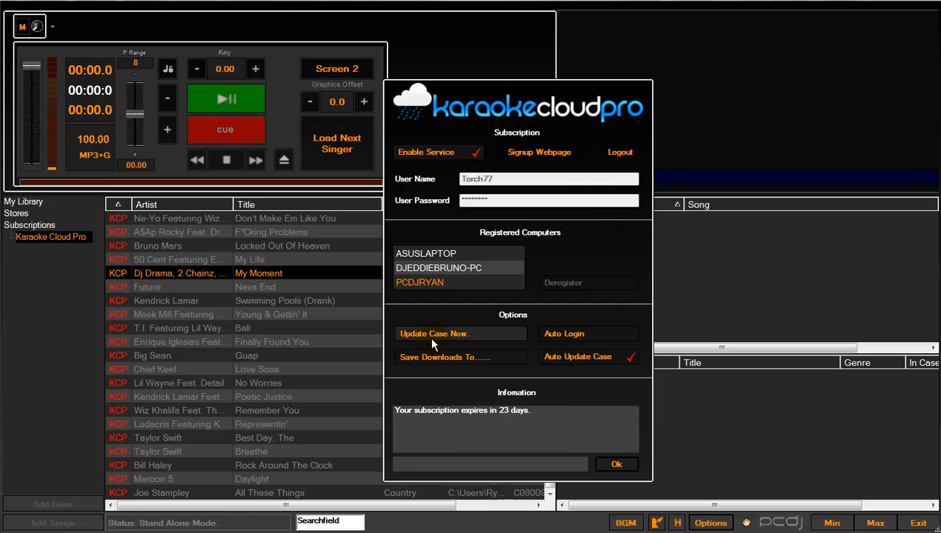
Start Update Case Now to refresh the Karaoke Cloud Pro catalogue, then close with Ok.
click(432, 333)
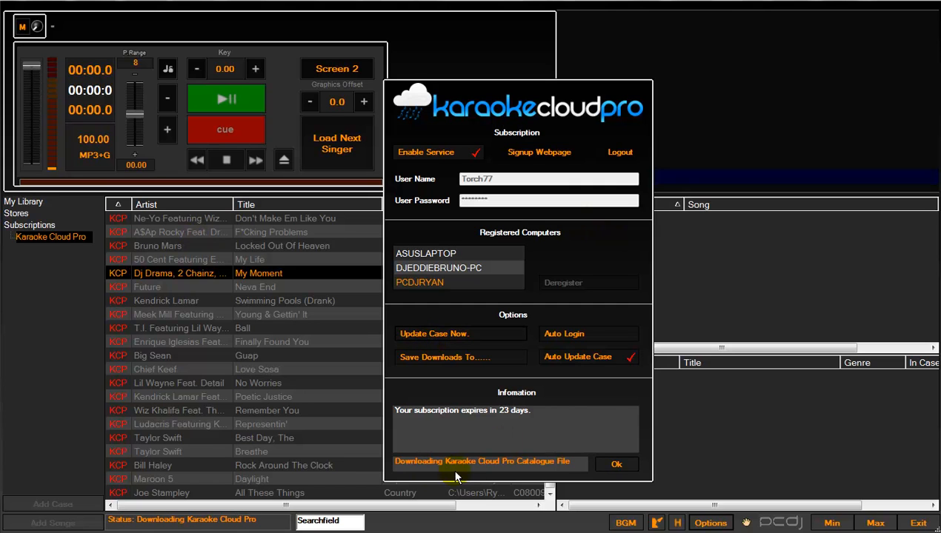
click(616, 464)
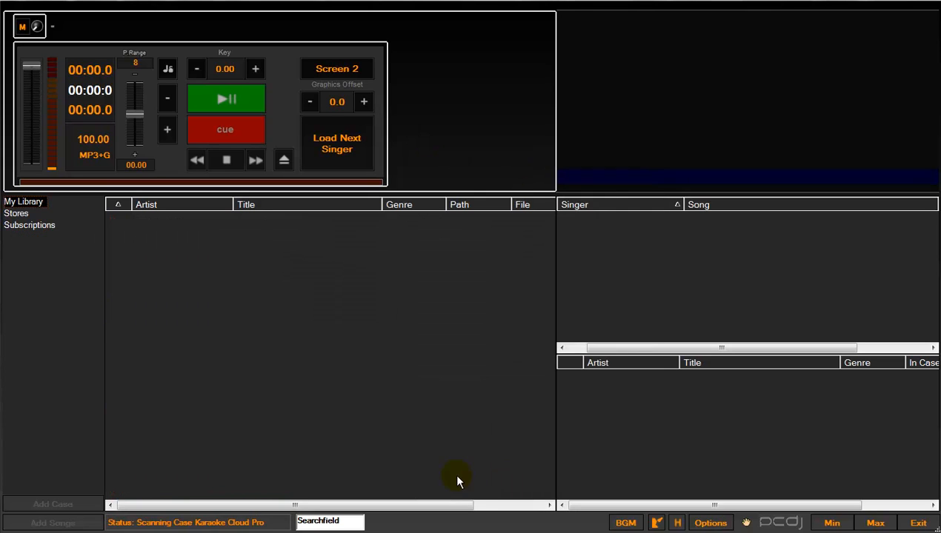
Expand Subscriptions and select Karaoke Cloud Pro to list the refreshed song catalogue.
click(29, 225)
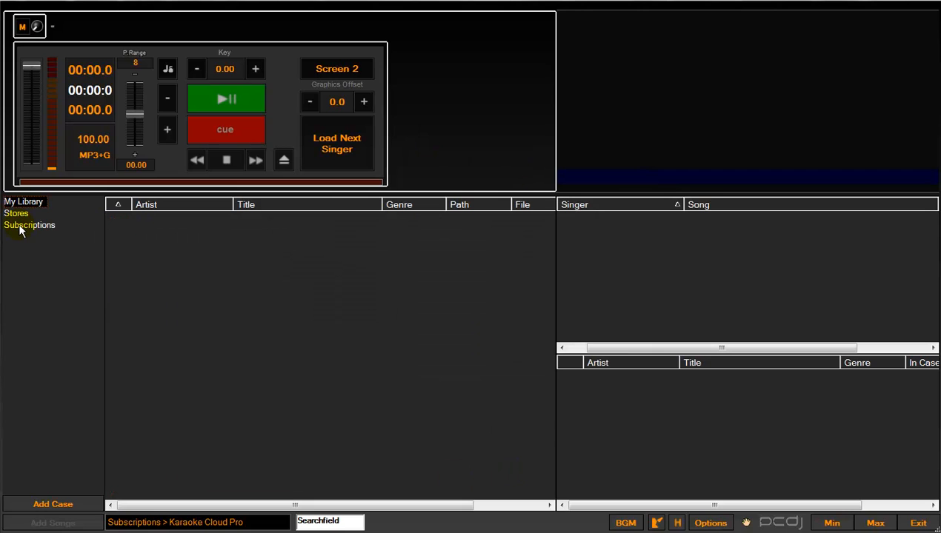
click(30, 225)
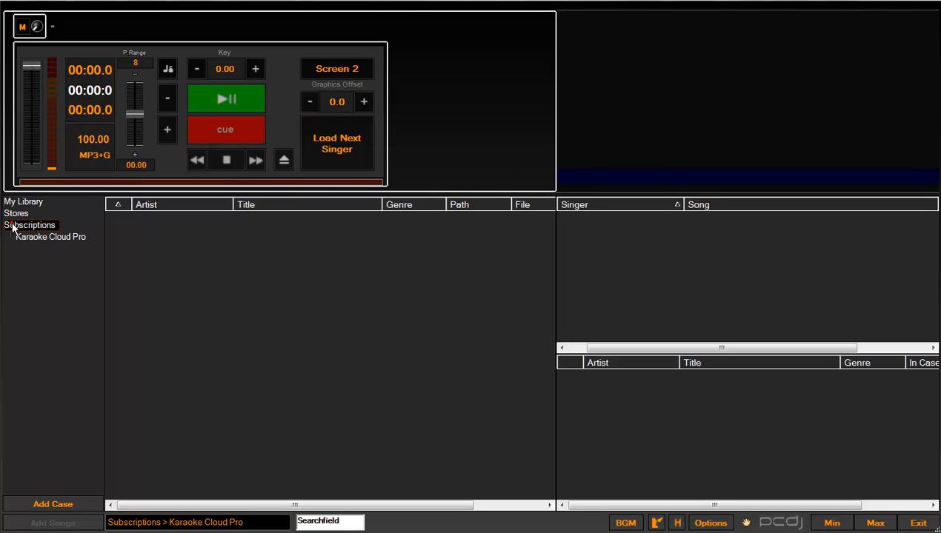
click(51, 238)
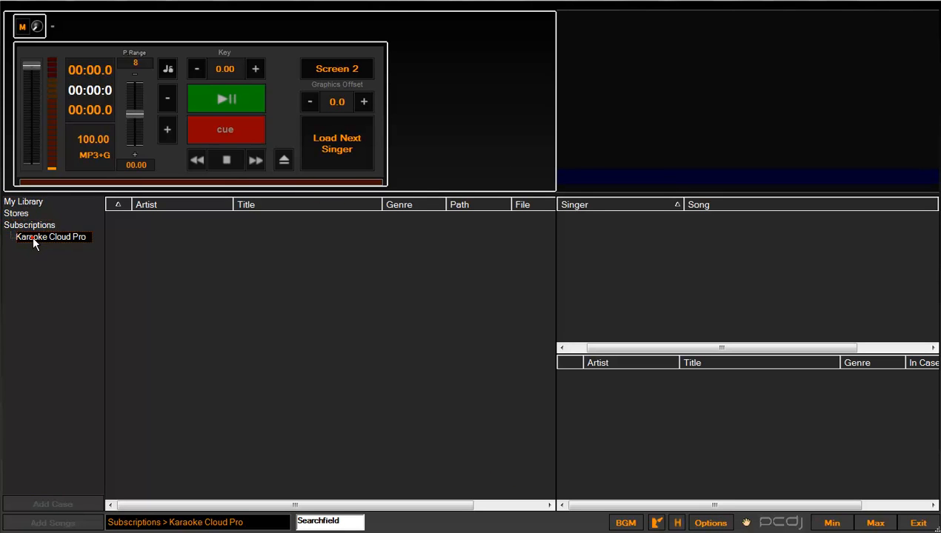
click(50, 237)
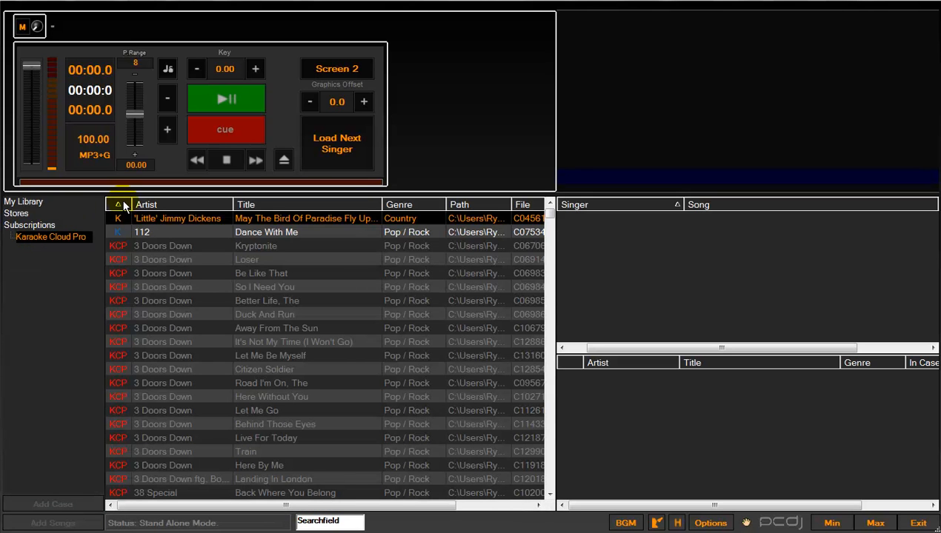
Sort the Karaoke Cloud Pro list descending so KCP songs lead, and select the first Taylor Swift track.
click(118, 204)
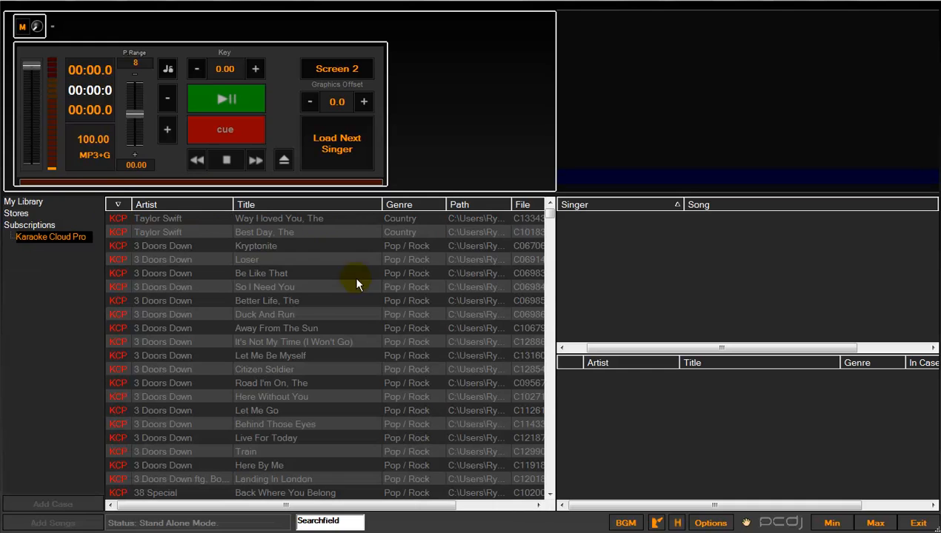
click(155, 231)
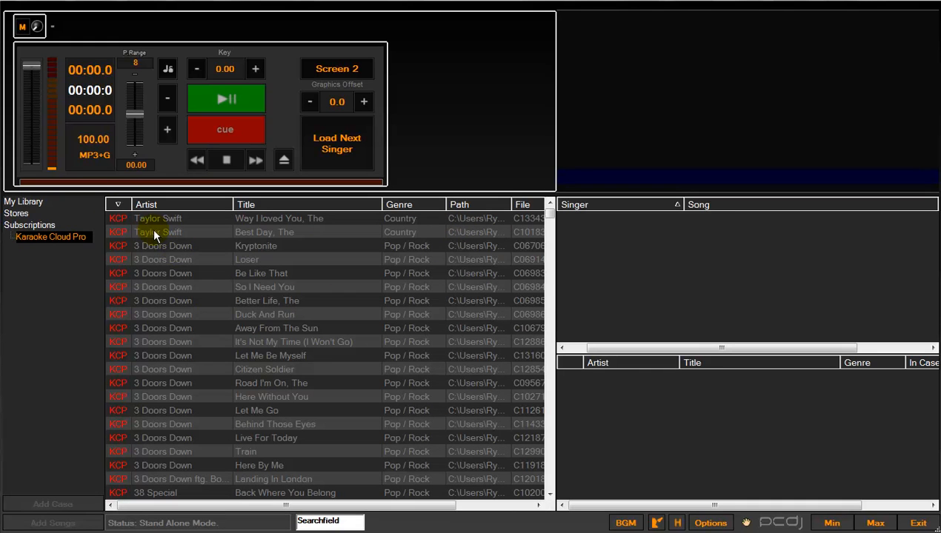
mouse_move(190, 259)
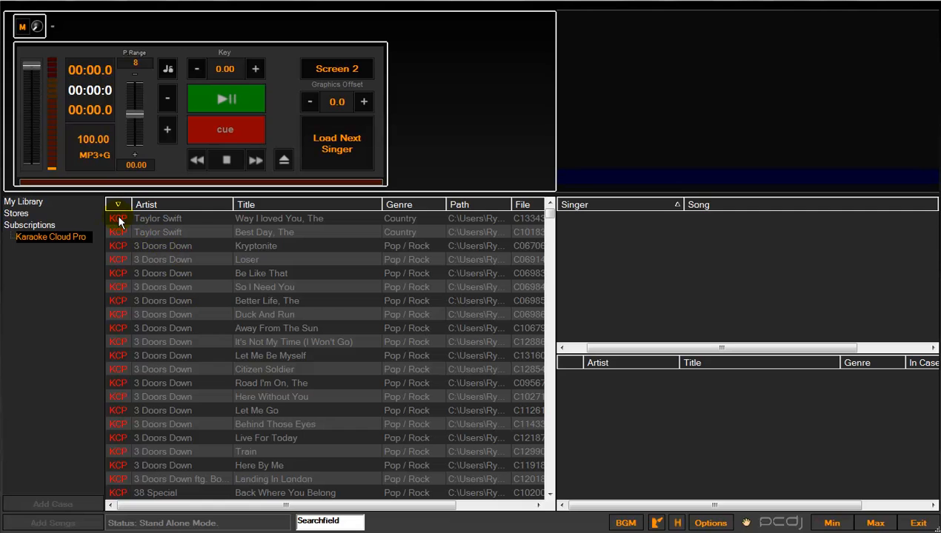
click(157, 218)
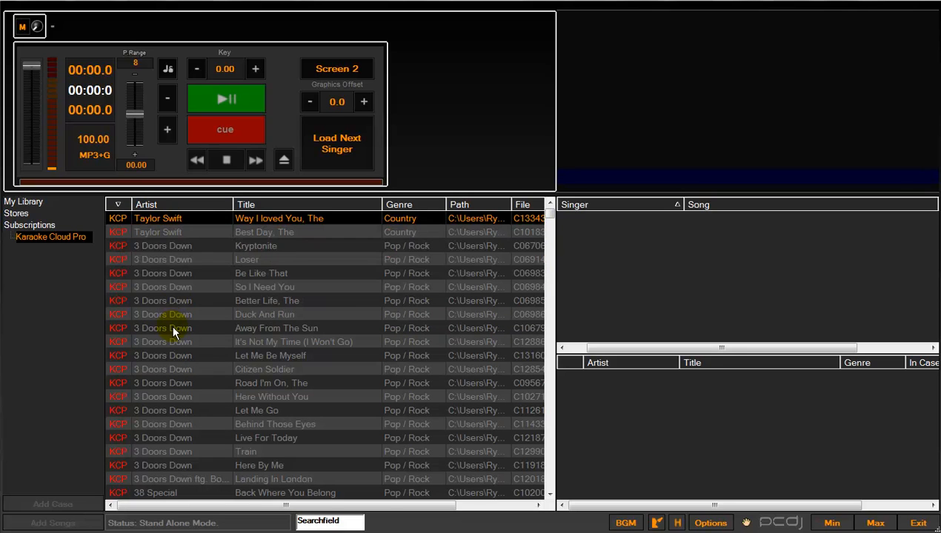
Select further KCP rows including Let Me Be Myself and Duck And Run via the track menu.
right_click(175, 329)
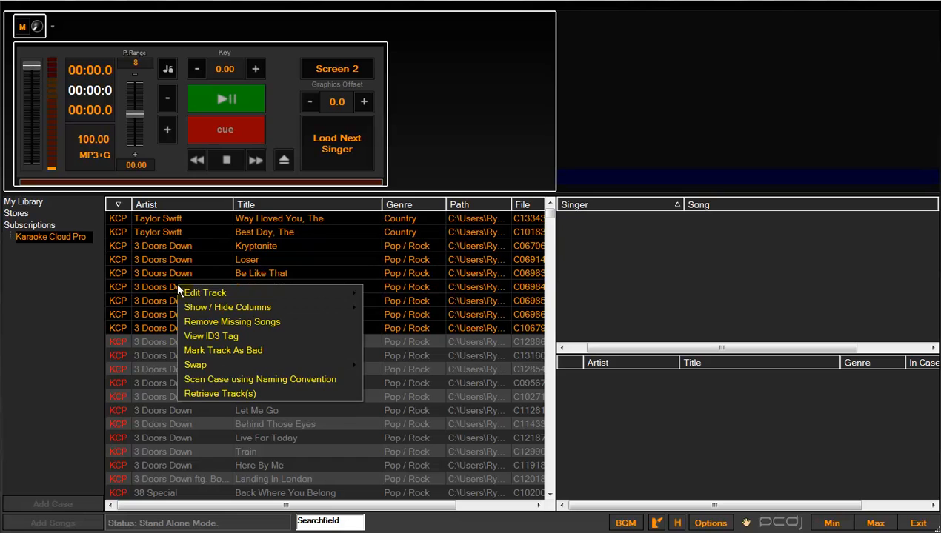
click(158, 356)
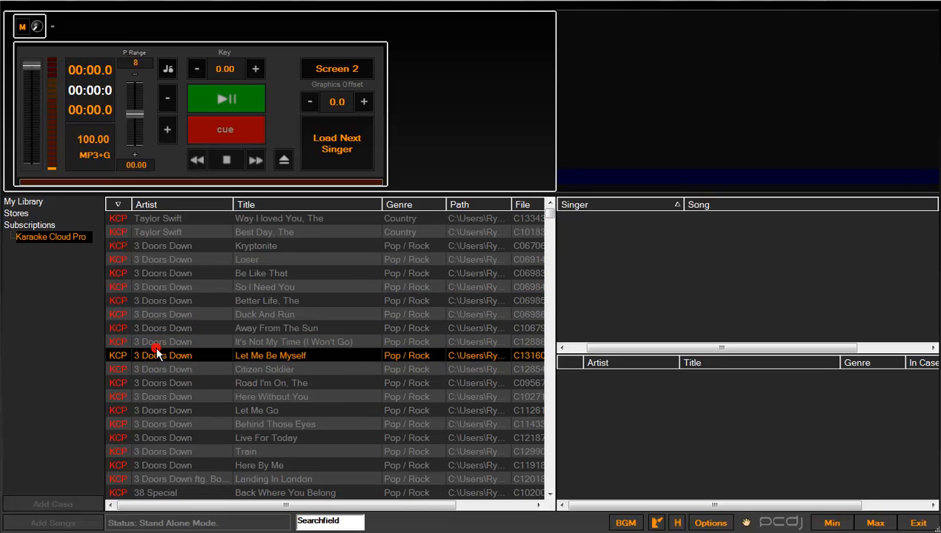
click(264, 314)
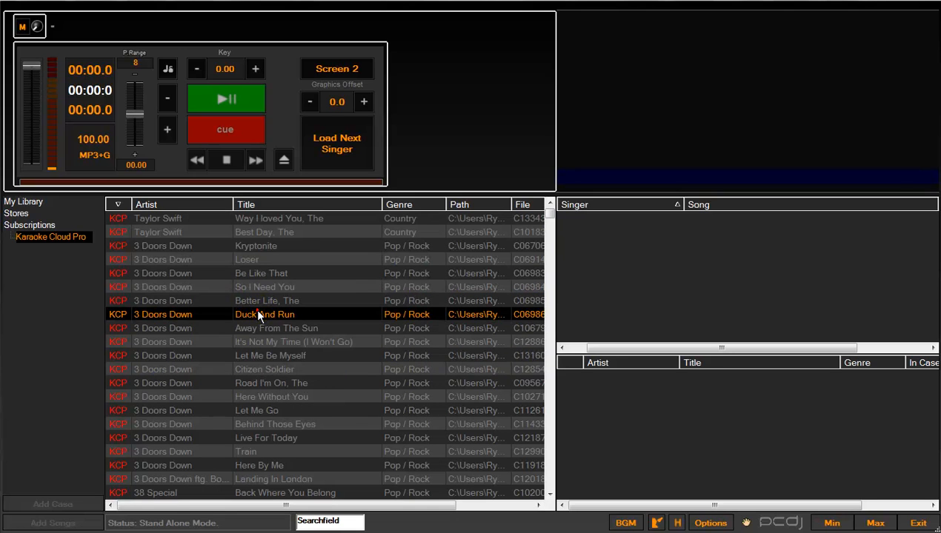
mouse_move(272, 264)
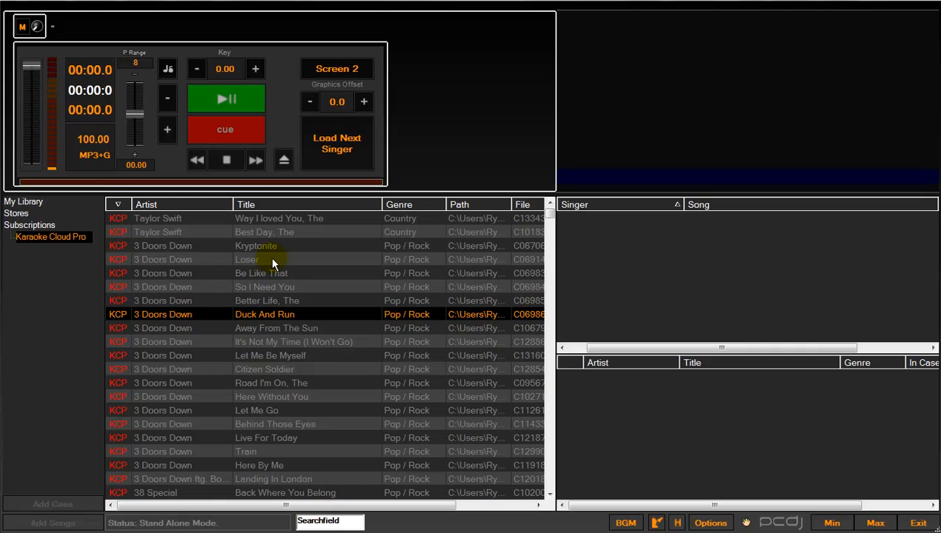